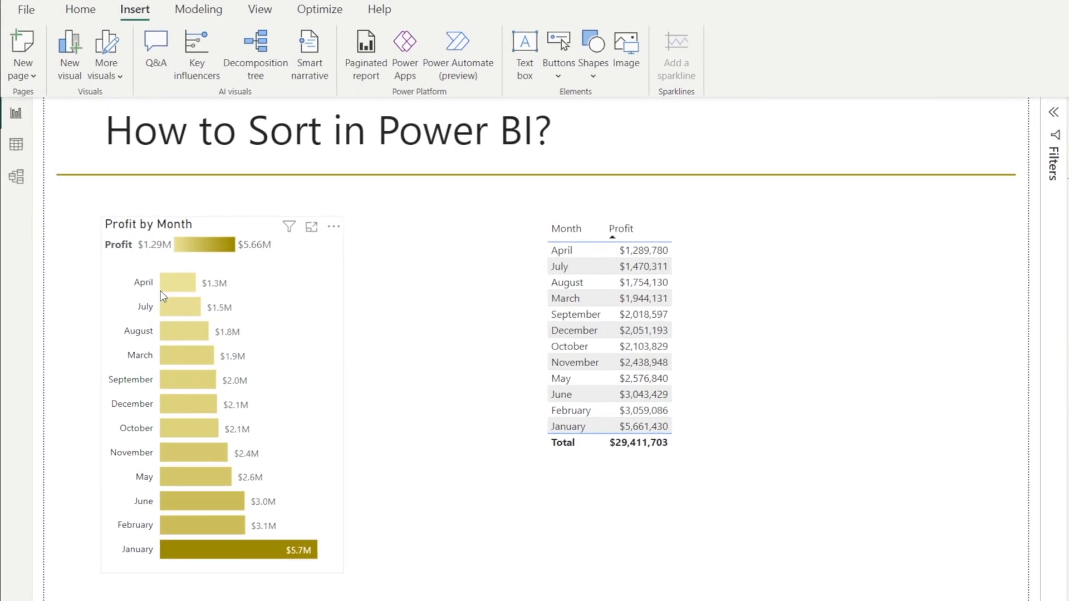
{"action": "mouse_move", "coordinate": [174, 282]}
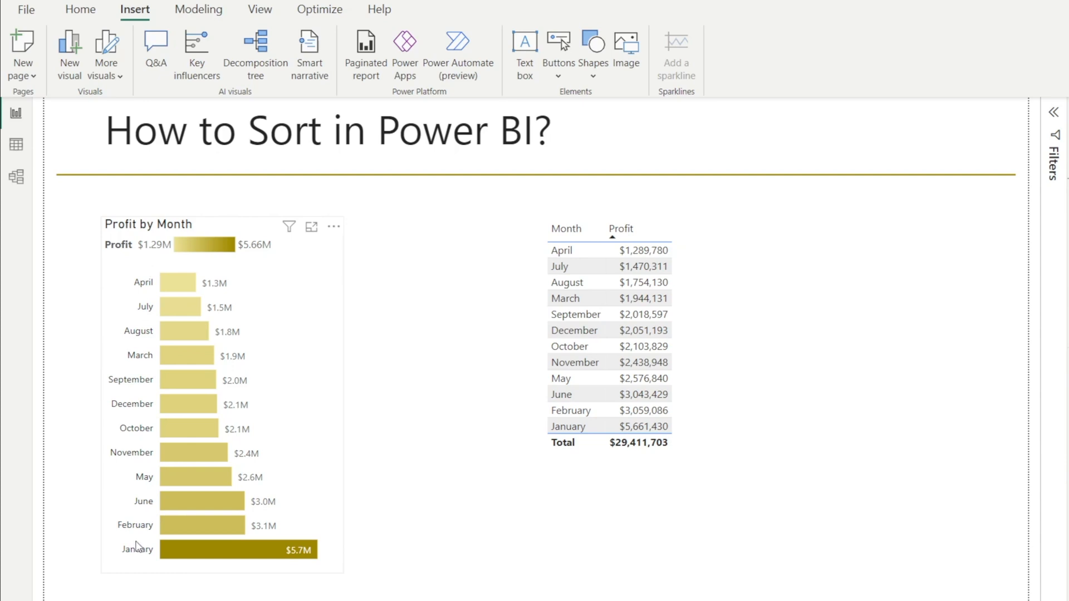
{"action": "mouse_move", "coordinate": [144, 292]}
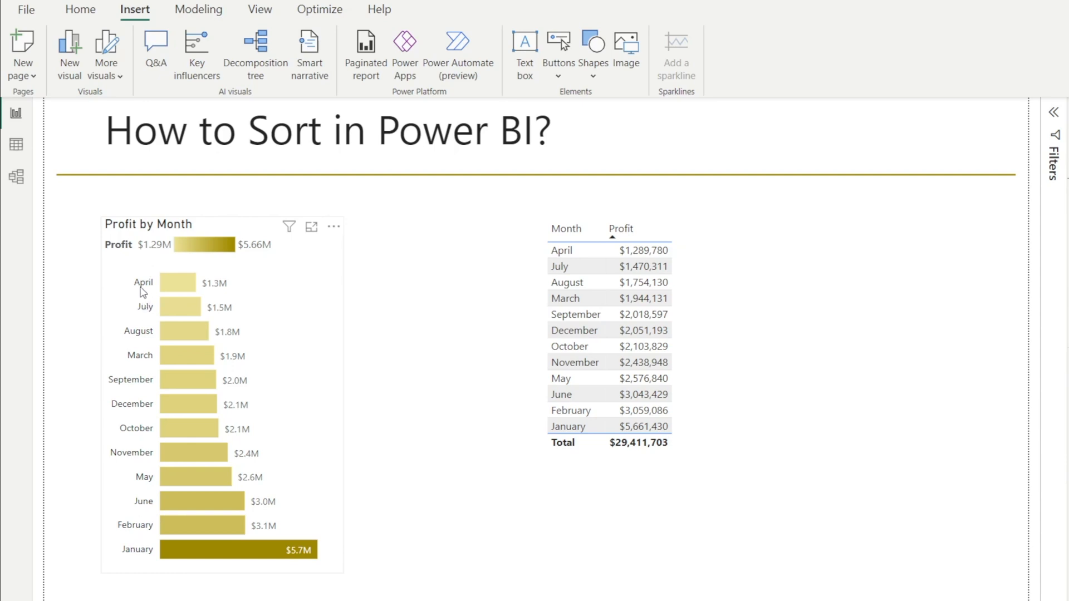
{"action": "mouse_move", "coordinate": [148, 391]}
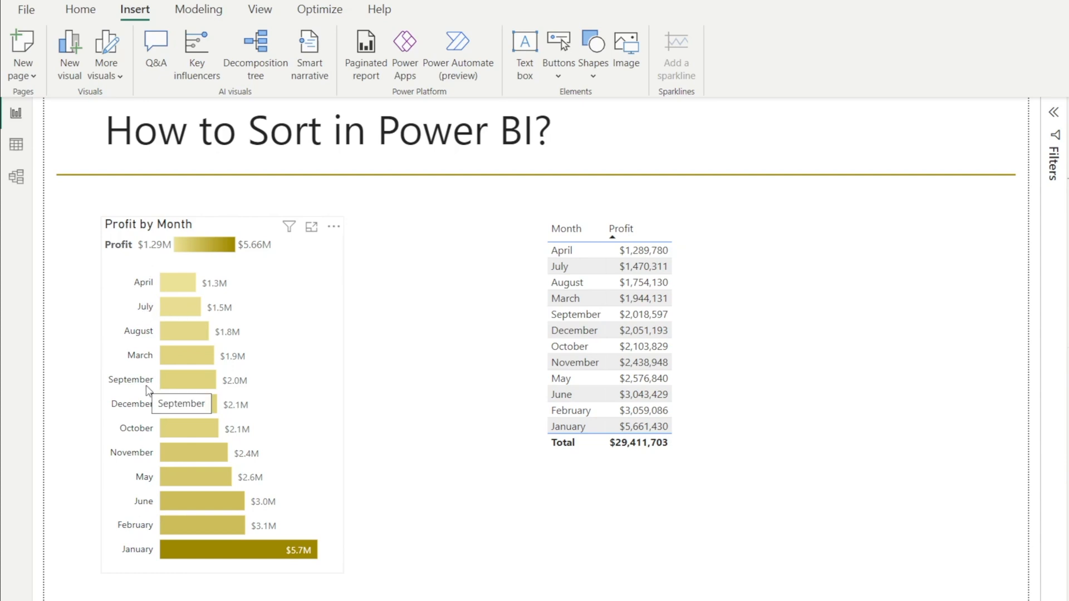
{"action": "mouse_move", "coordinate": [295, 323]}
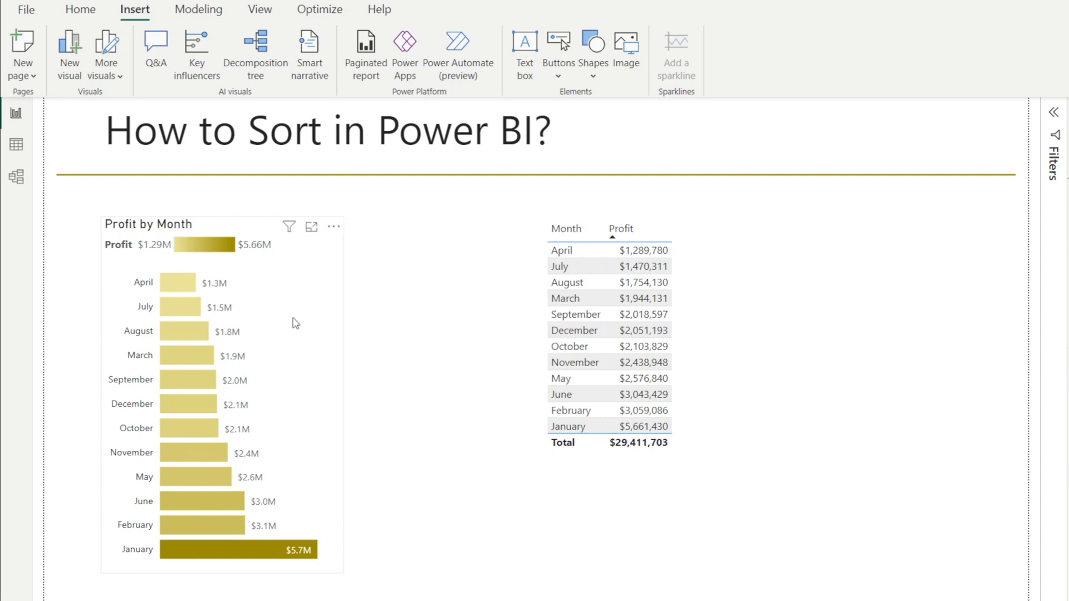
{"action": "mouse_move", "coordinate": [333, 226]}
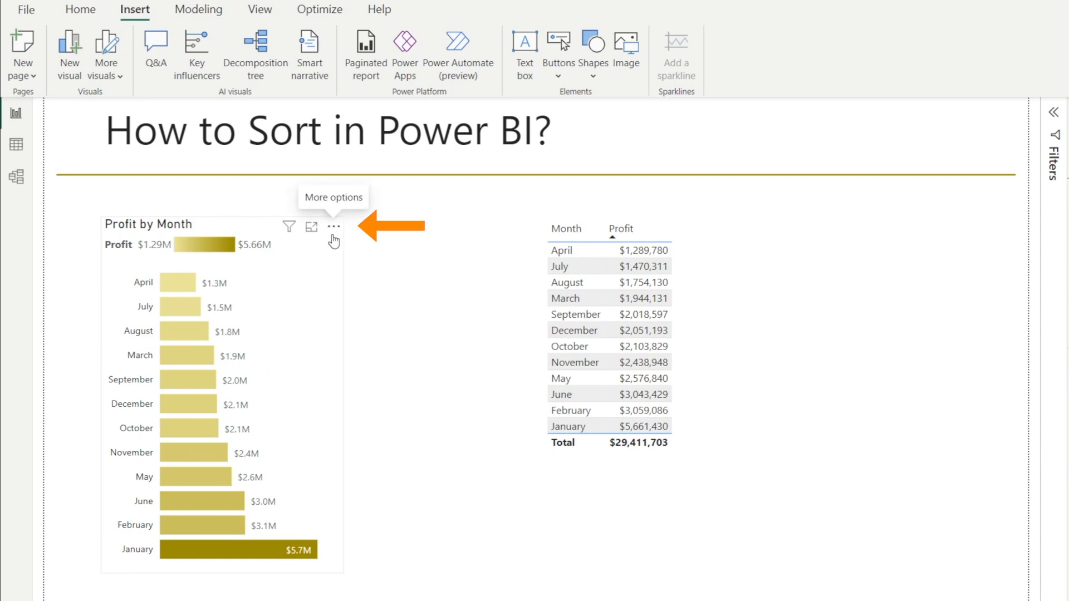
- Sort the Profit by Month bars by Month ascending, January through December
{"action": "left_click", "coordinate": [333, 227]}
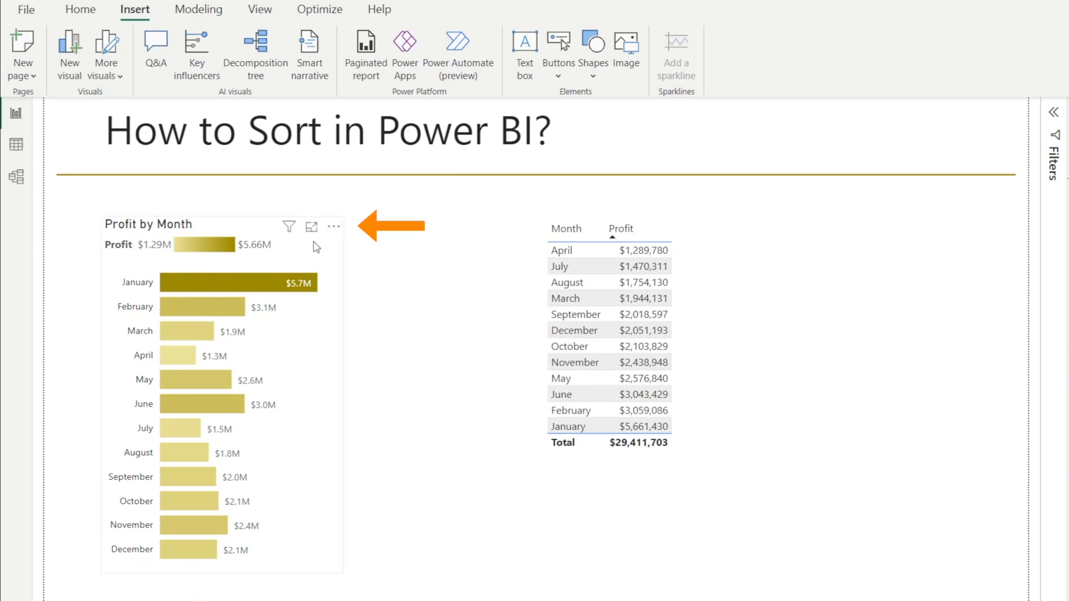
{"action": "left_click", "coordinate": [332, 226]}
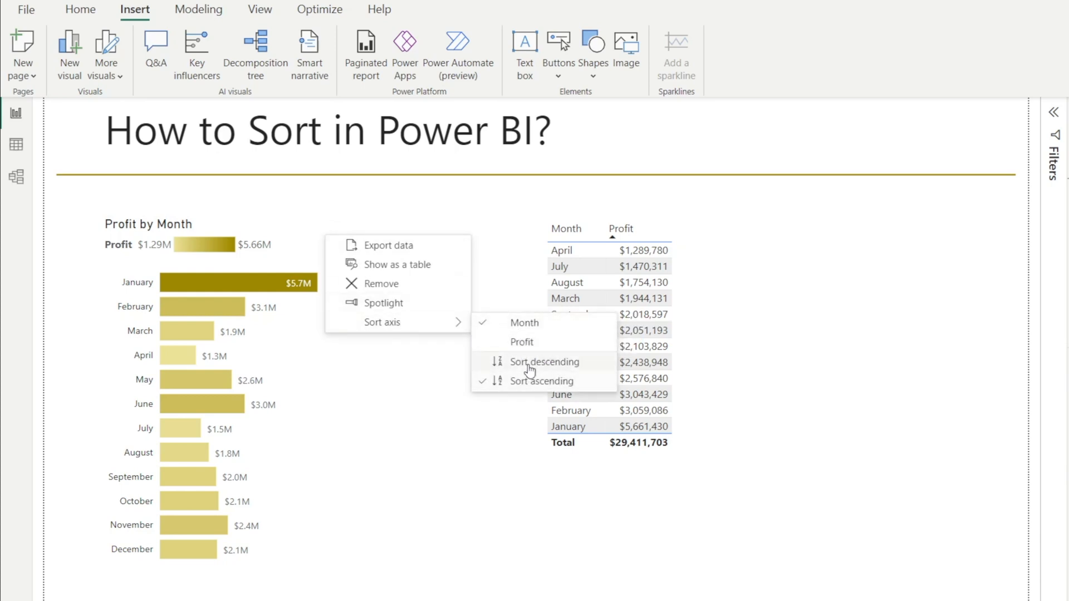
- Switch the chart's month sort to descending, December first and January last
{"action": "left_click", "coordinate": [543, 361]}
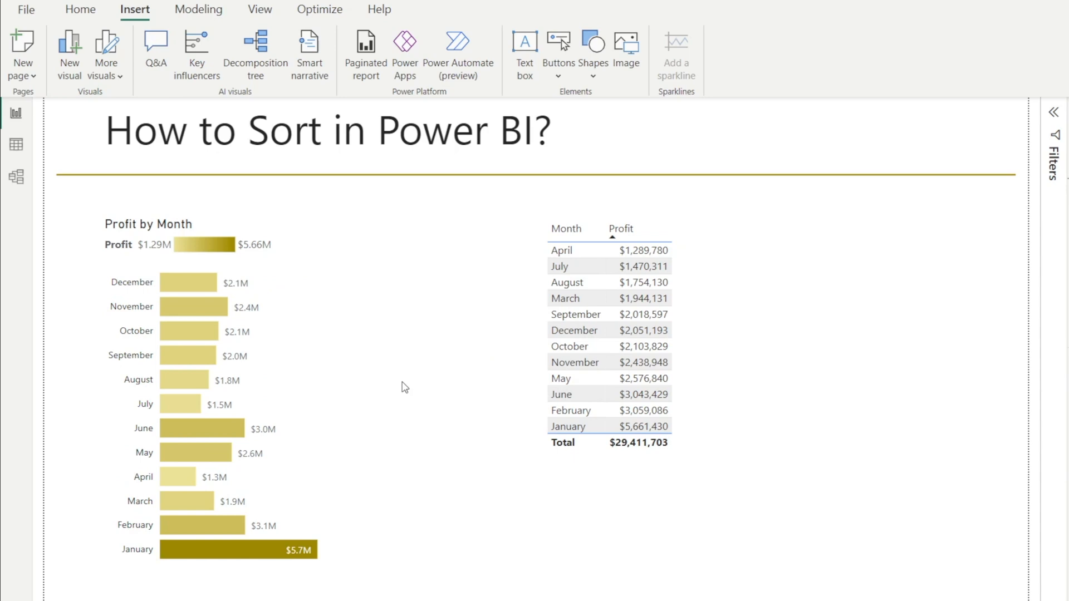
{"action": "mouse_move", "coordinate": [201, 511]}
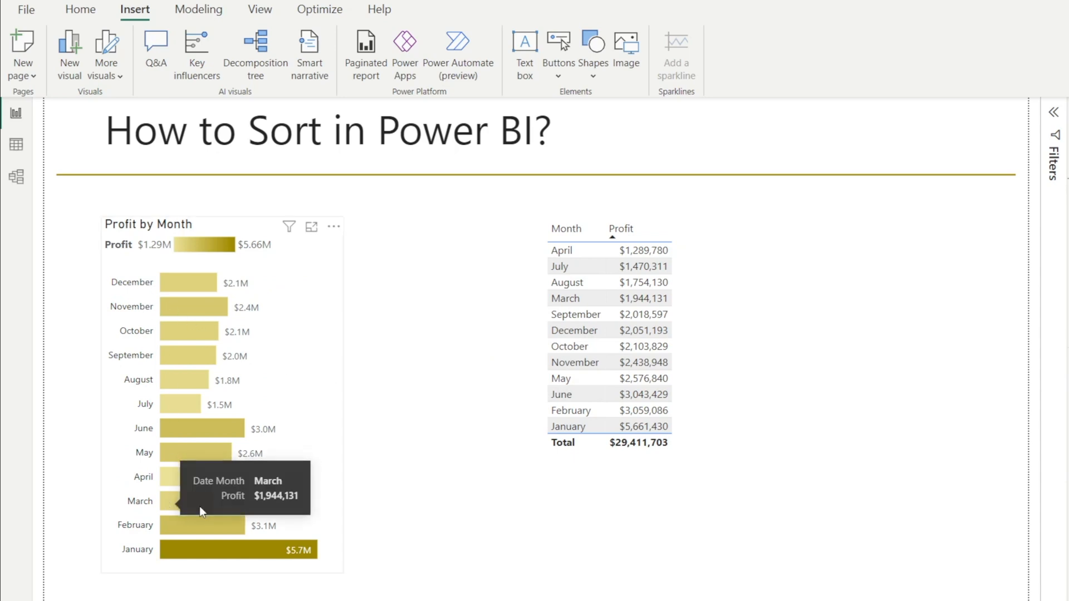
{"action": "mouse_move", "coordinate": [130, 318]}
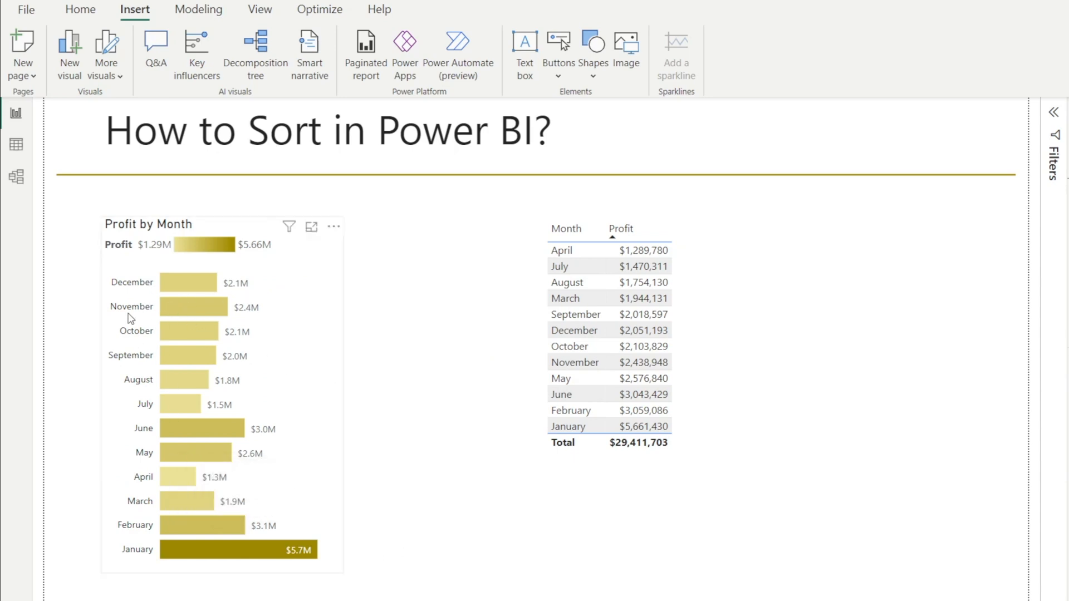
{"action": "mouse_move", "coordinate": [245, 576]}
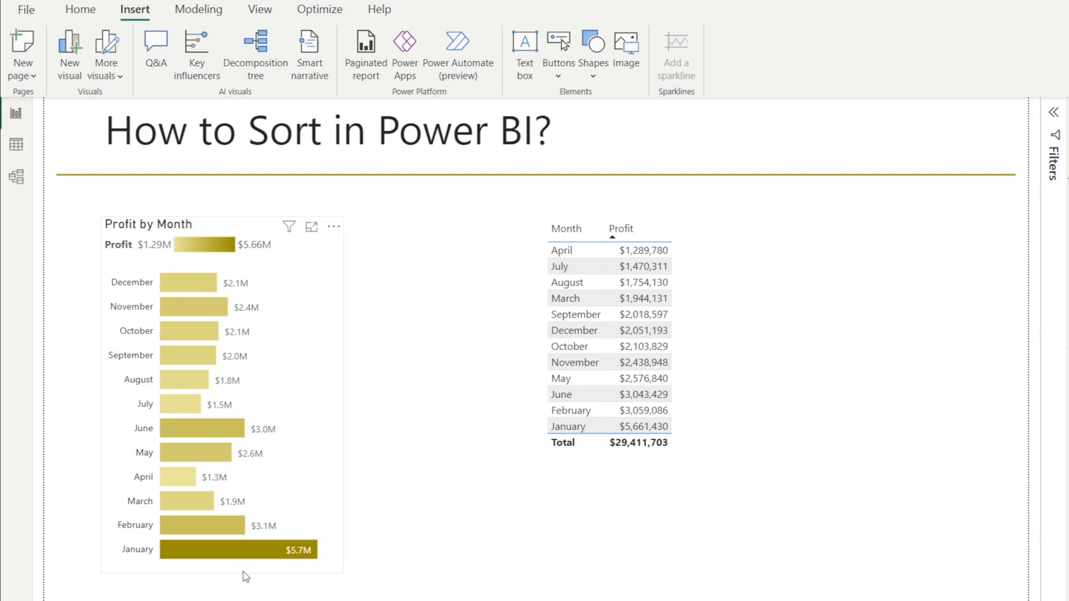
{"action": "mouse_move", "coordinate": [193, 559]}
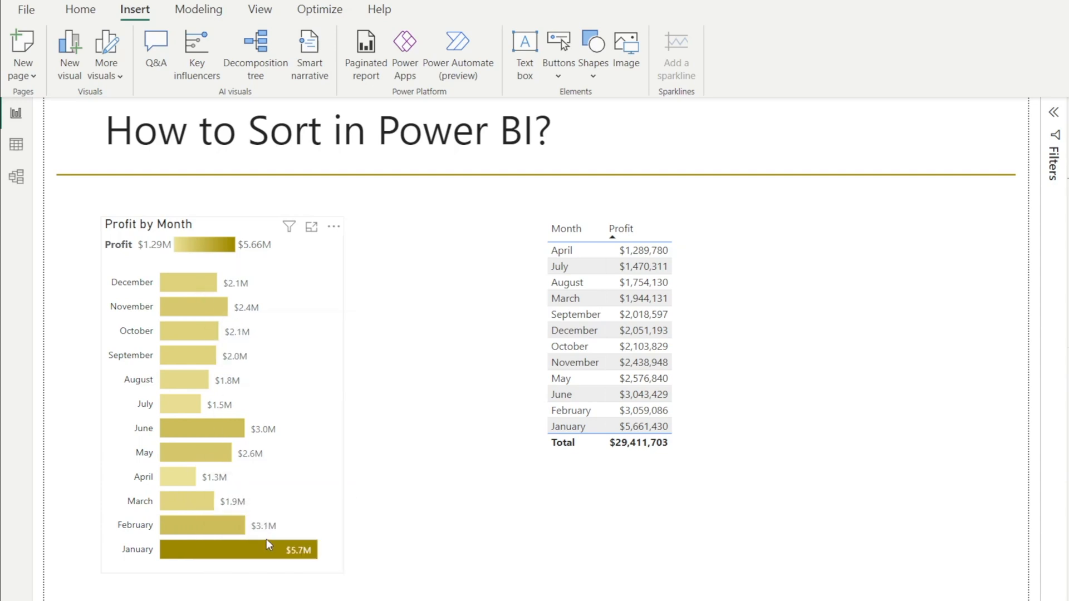
{"action": "mouse_move", "coordinate": [333, 226]}
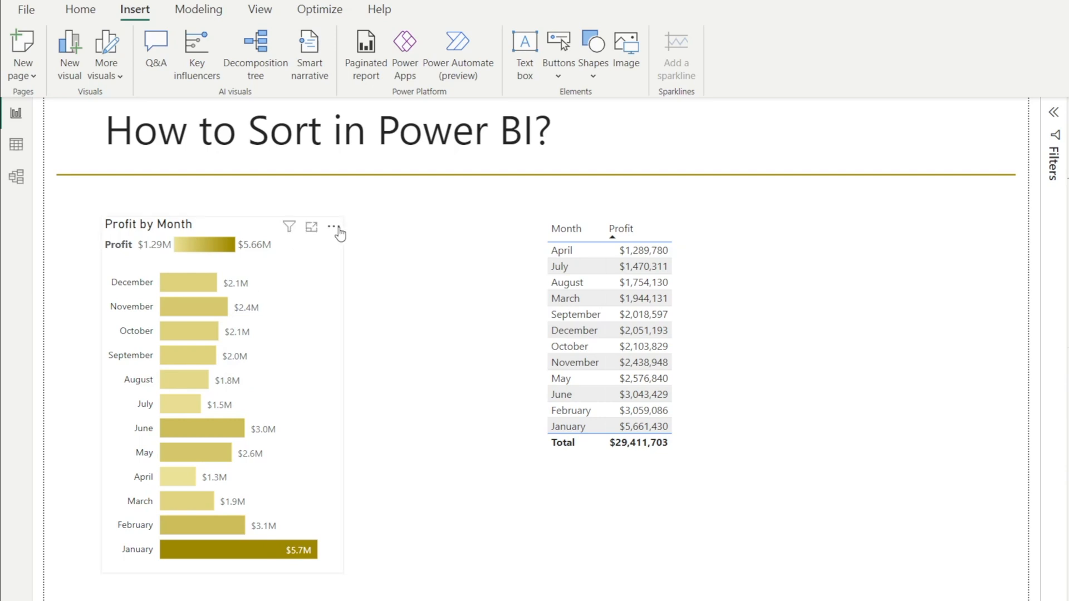
- Sort the chart bars by Profit, highest (January) down to lowest (April)
{"action": "left_click", "coordinate": [333, 226]}
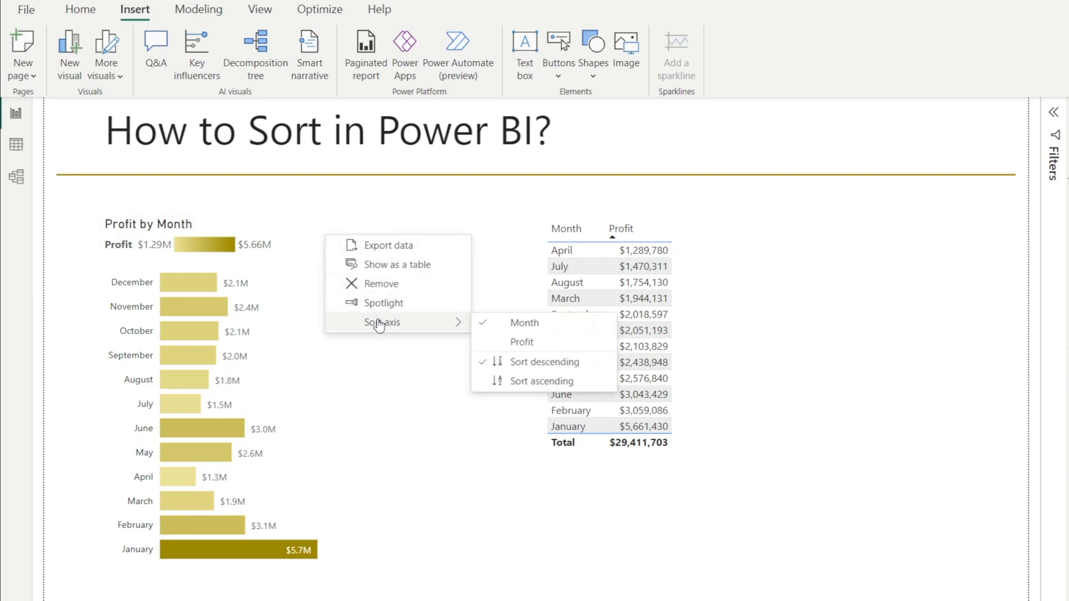
{"action": "left_click", "coordinate": [541, 380]}
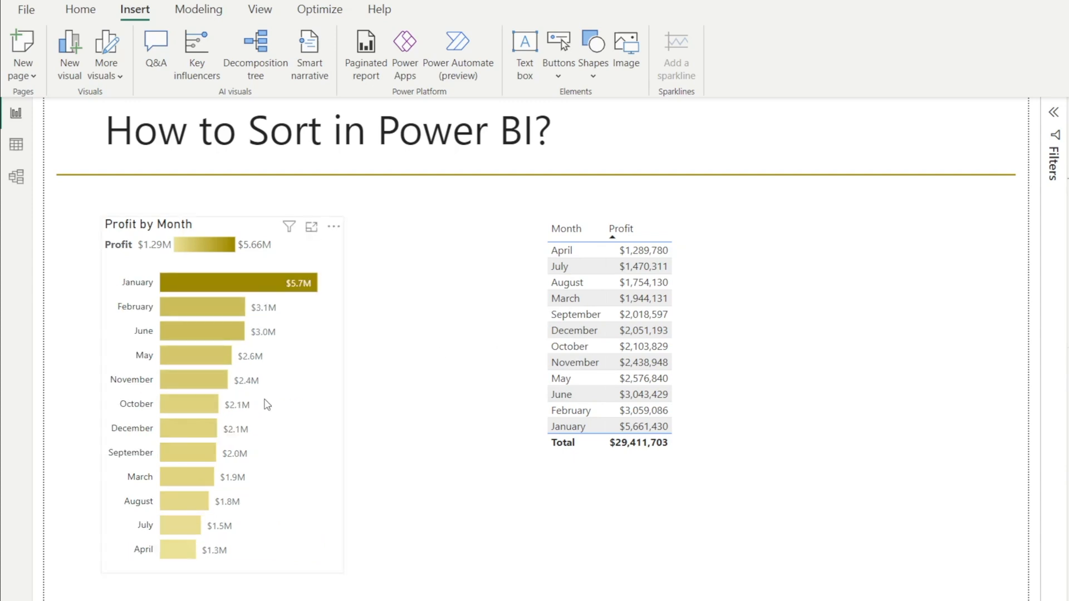
{"action": "mouse_move", "coordinate": [311, 290]}
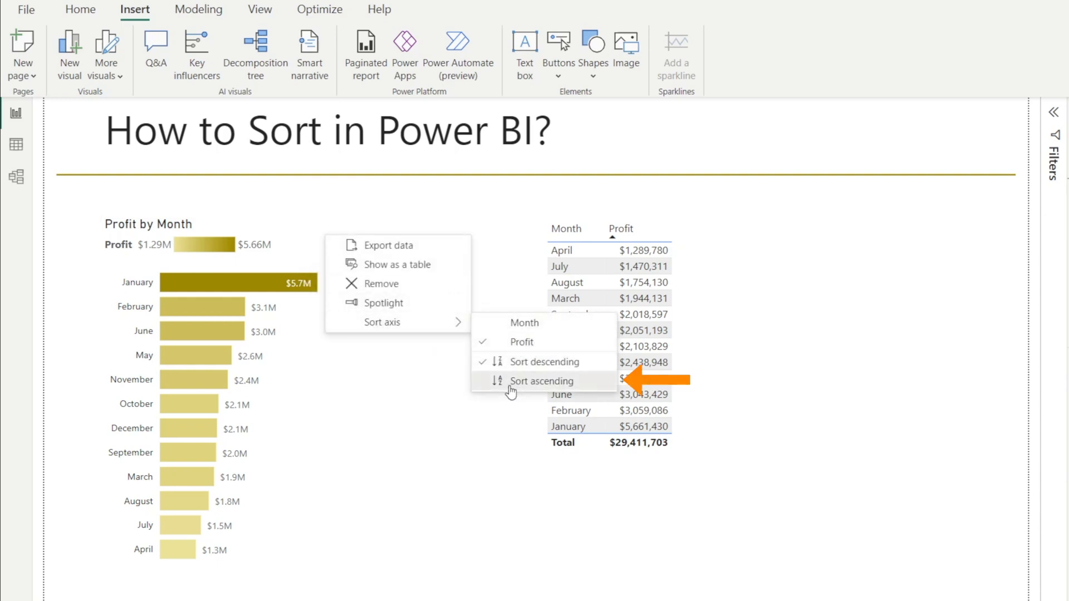
{"action": "left_click", "coordinate": [541, 381]}
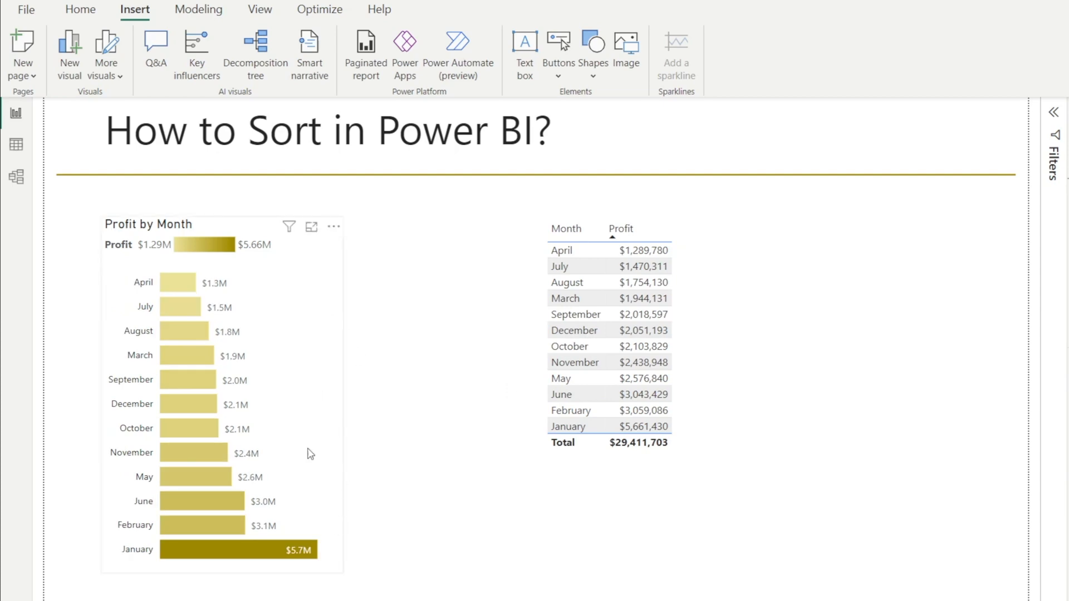
{"action": "mouse_move", "coordinate": [269, 569]}
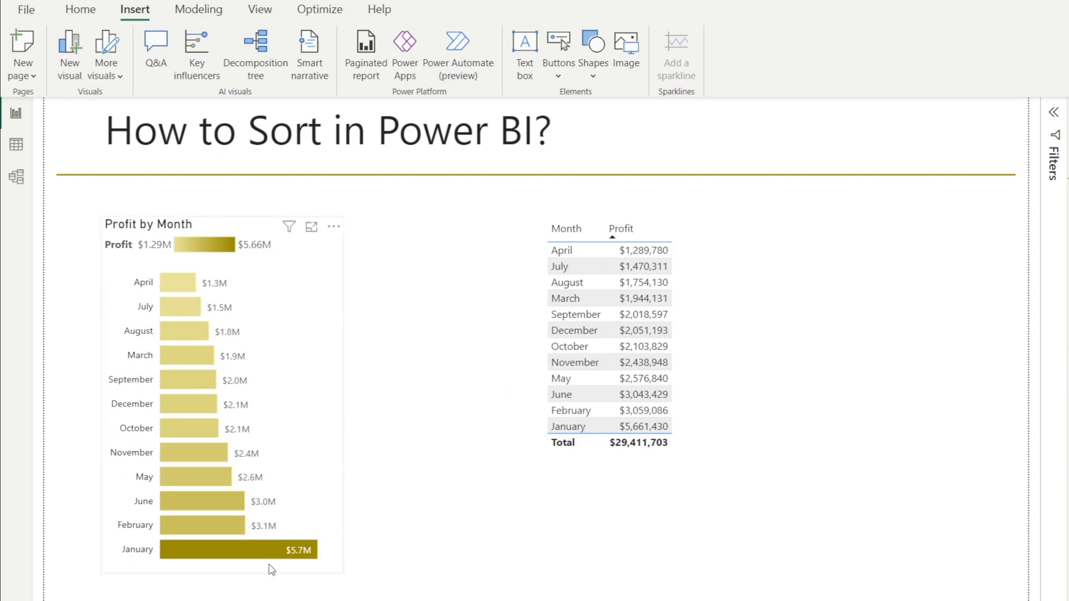
{"action": "mouse_move", "coordinate": [232, 561]}
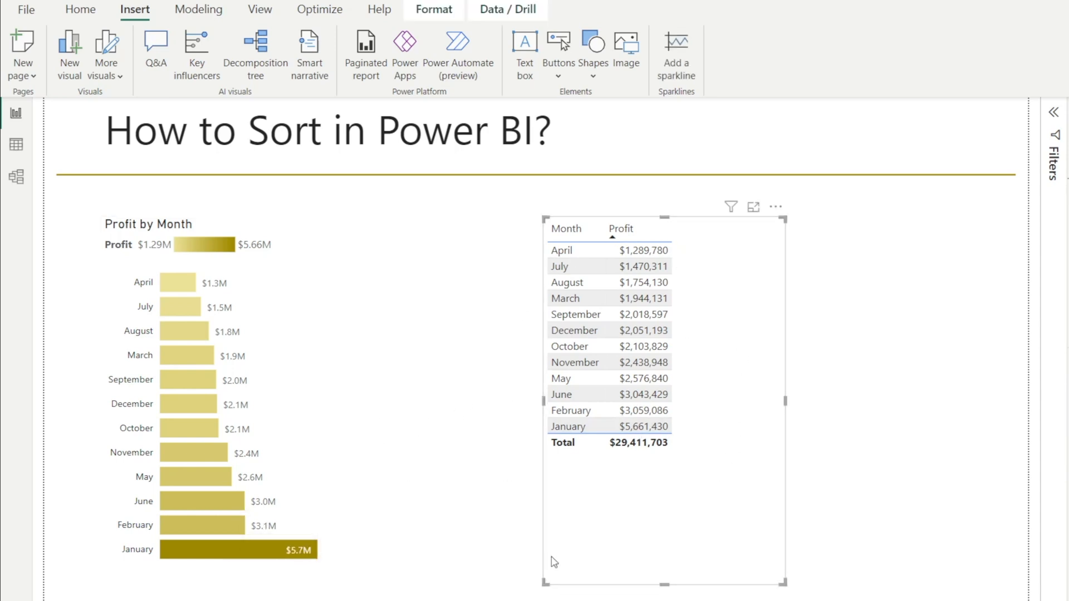
{"action": "mouse_move", "coordinate": [775, 219]}
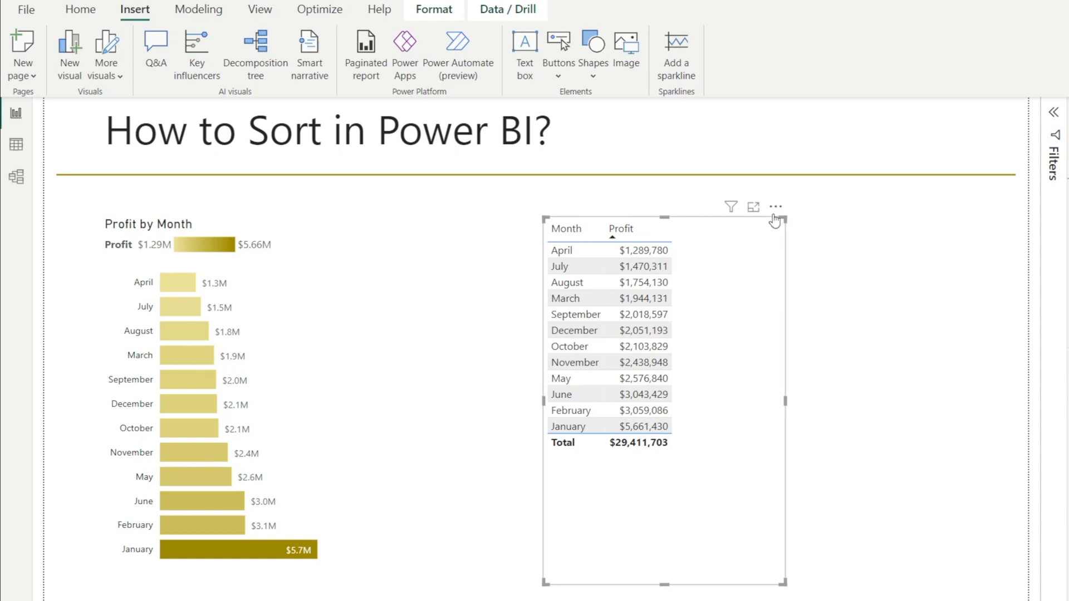
- Sort the table by profit descending, then choose Month as its sort field
{"action": "left_click", "coordinate": [775, 207]}
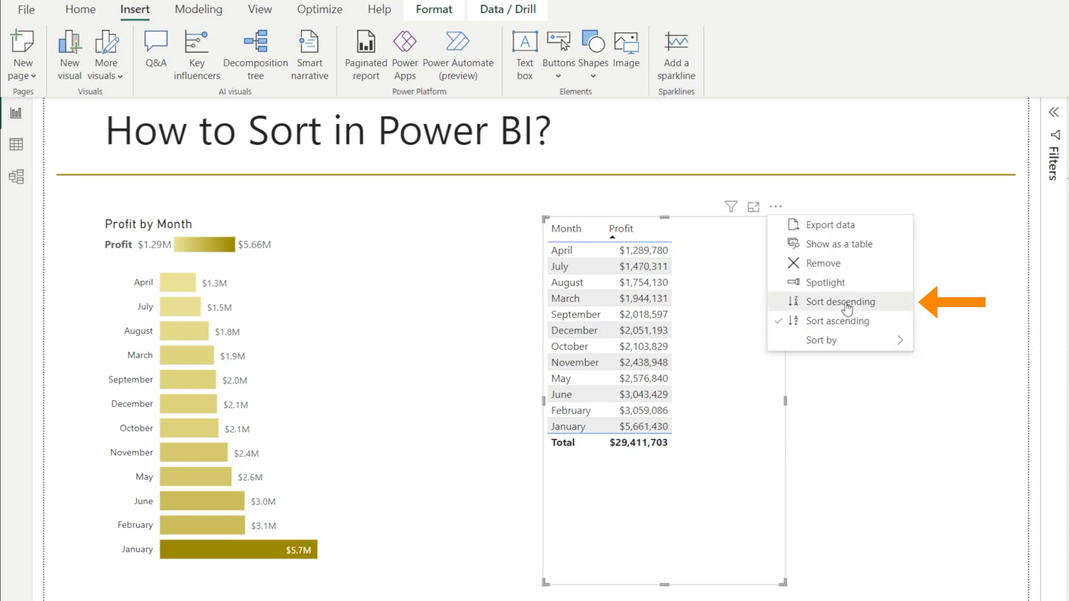
{"action": "left_click", "coordinate": [837, 302]}
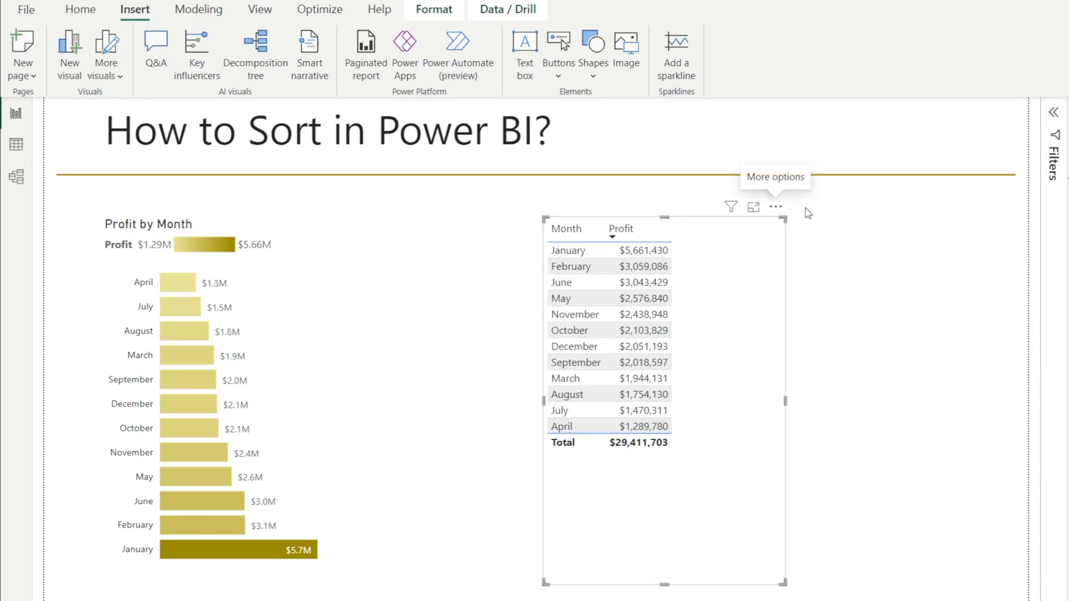
{"action": "left_click", "coordinate": [775, 207]}
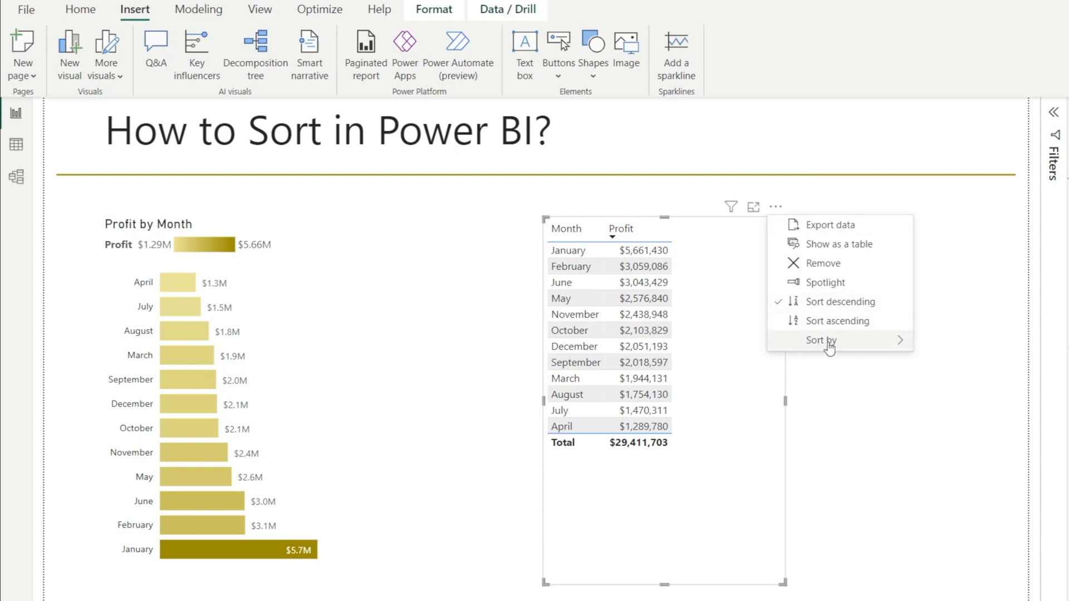
{"action": "mouse_move", "coordinate": [821, 341]}
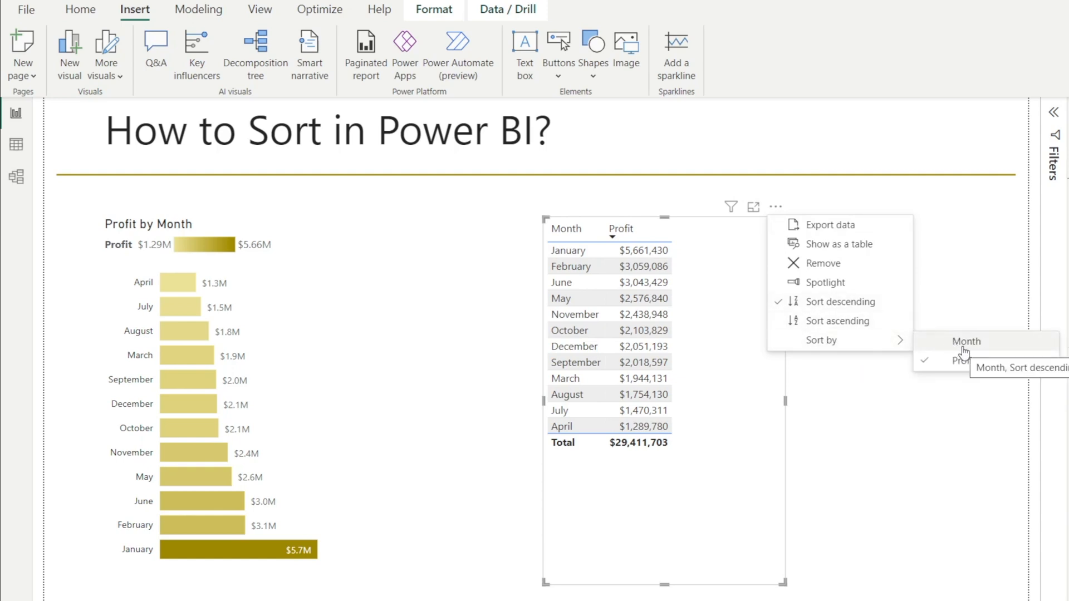
{"action": "left_click", "coordinate": [749, 534]}
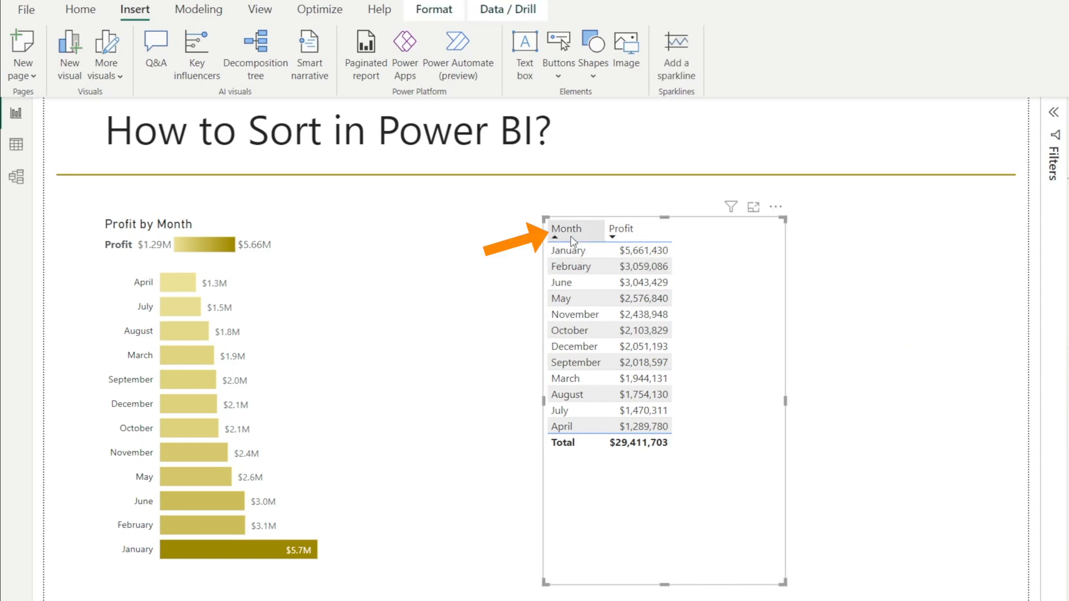
- Order the table by Month, then toggle the Profit header until it sorts lowest to highest
{"action": "left_click", "coordinate": [565, 228]}
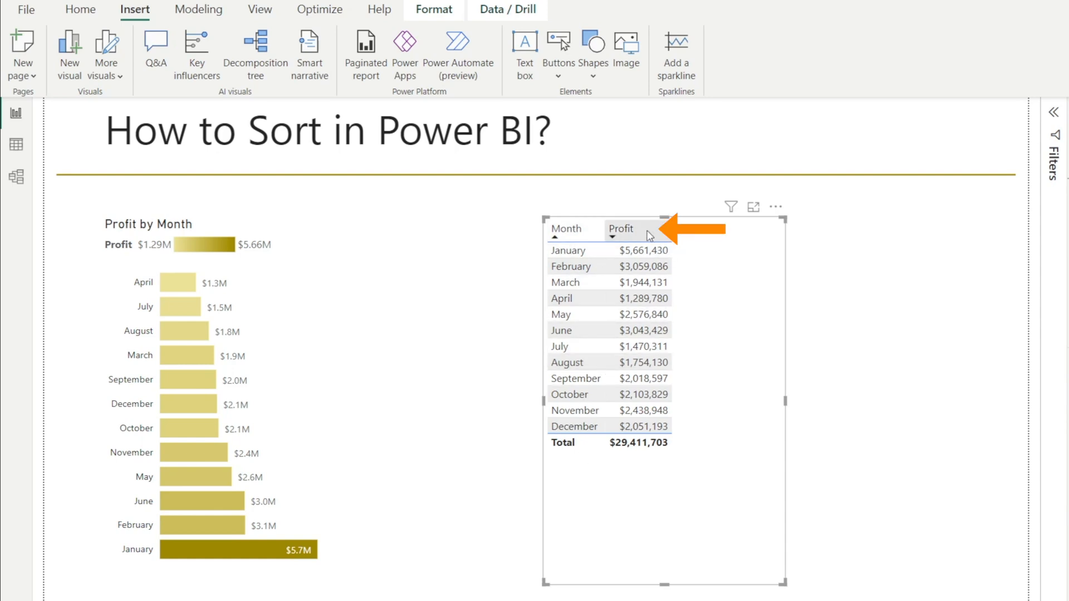
{"action": "left_click", "coordinate": [620, 228]}
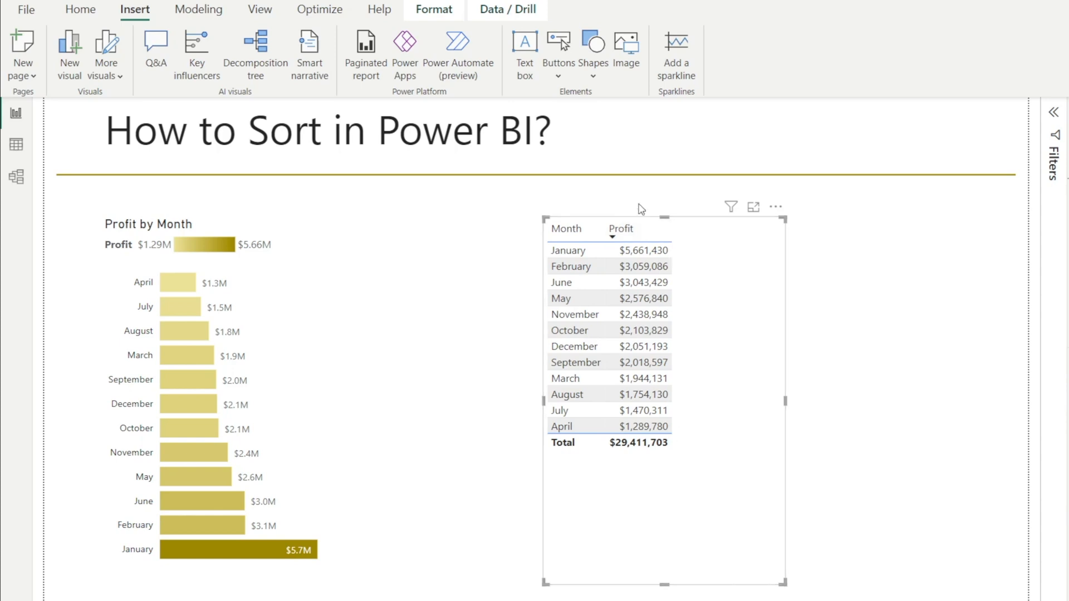
{"action": "mouse_move", "coordinate": [660, 228]}
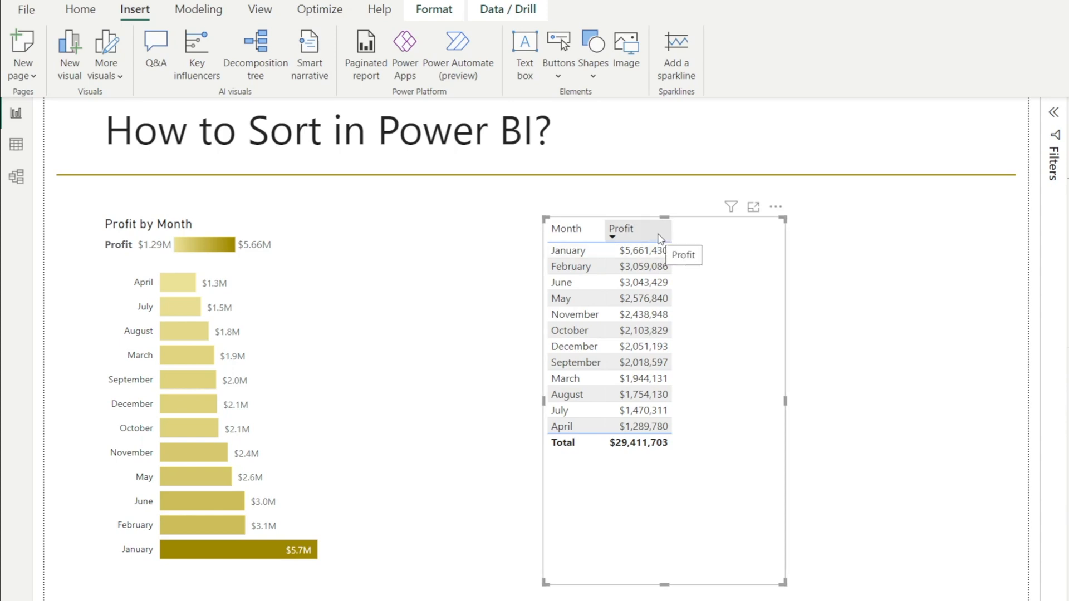
{"action": "left_click", "coordinate": [620, 228]}
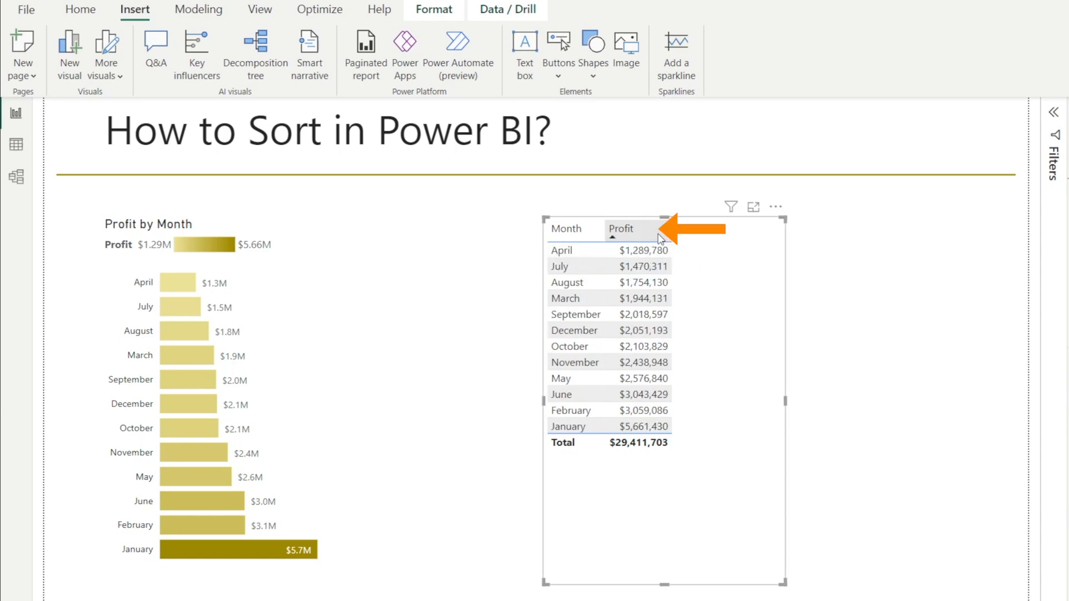
{"action": "left_click", "coordinate": [620, 228]}
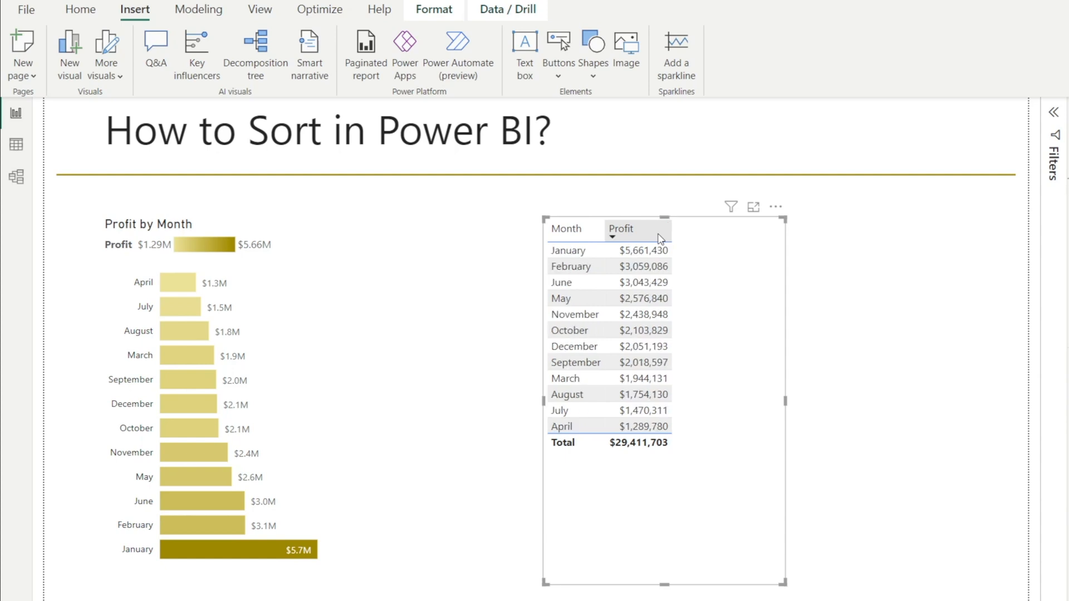
{"action": "mouse_move", "coordinate": [648, 234]}
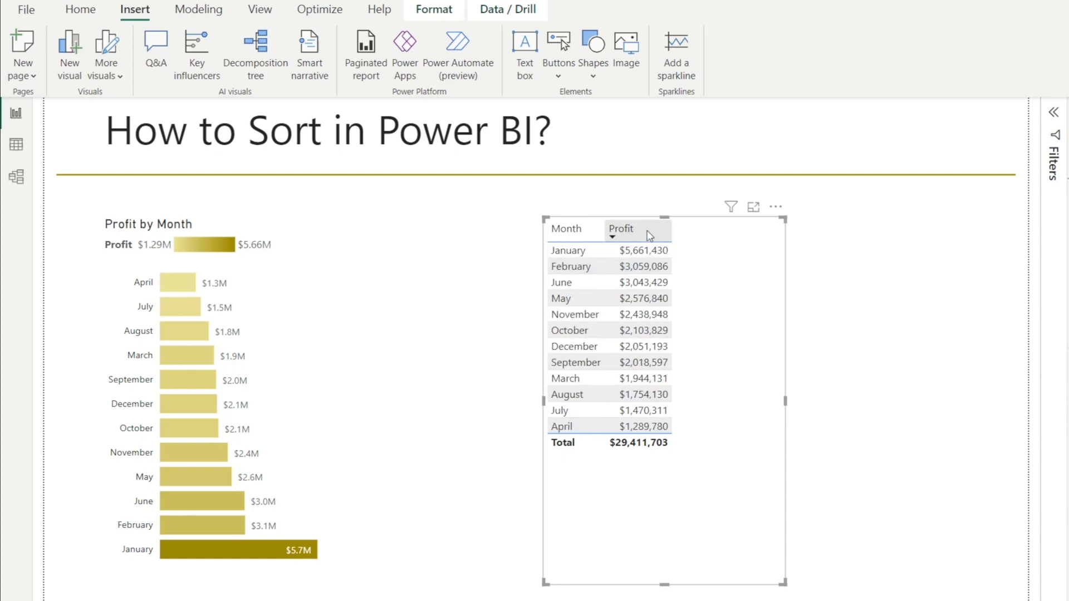
{"action": "left_click", "coordinate": [621, 228]}
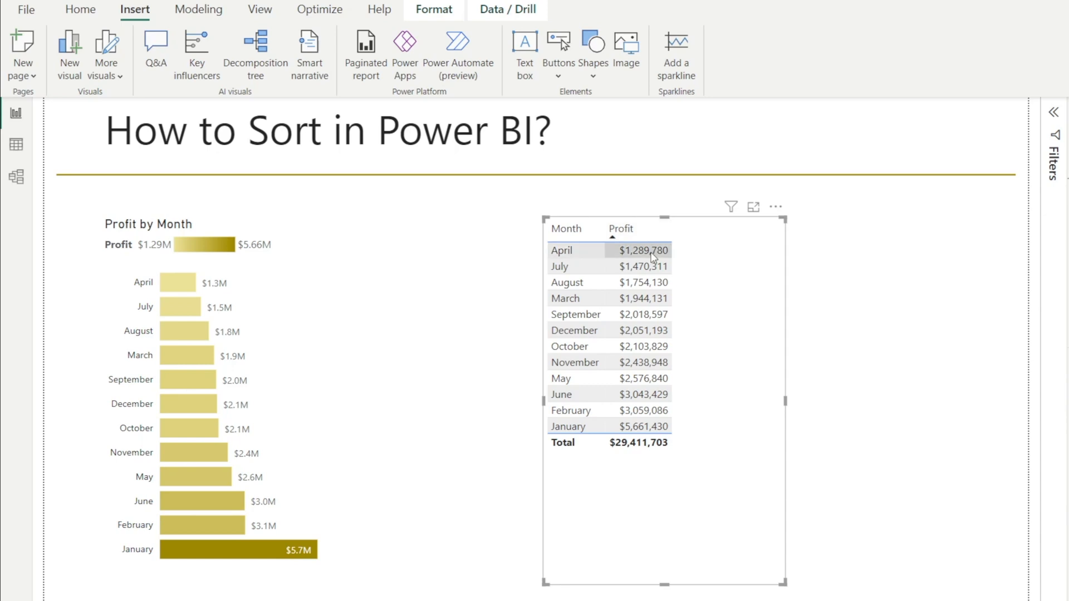